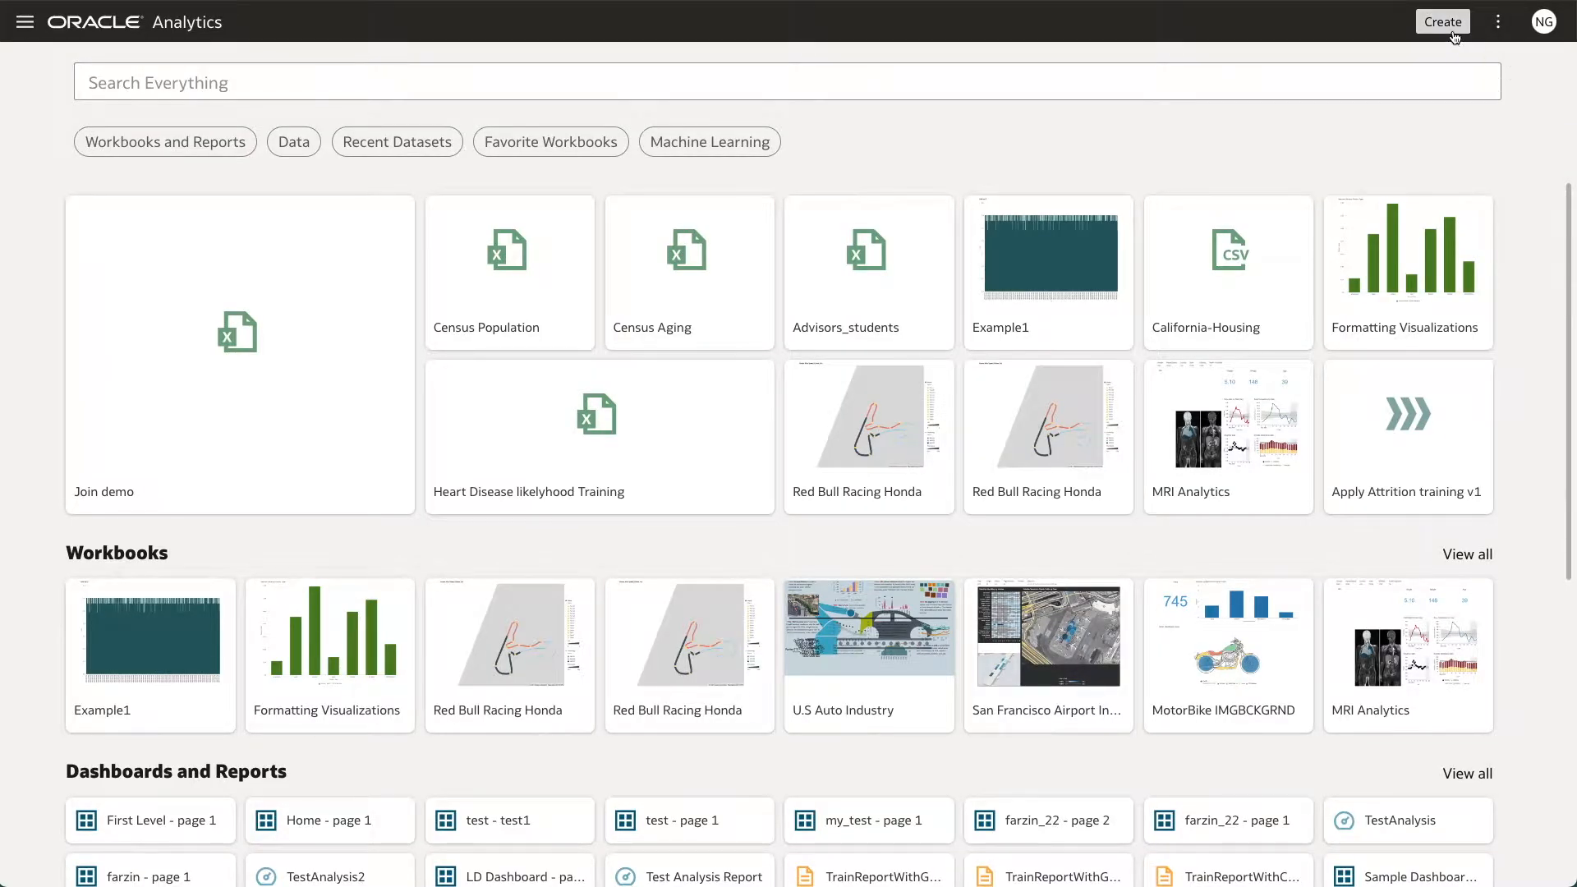
Step: Create a new dataset from the Create menu to show its data source options
click(1442, 21)
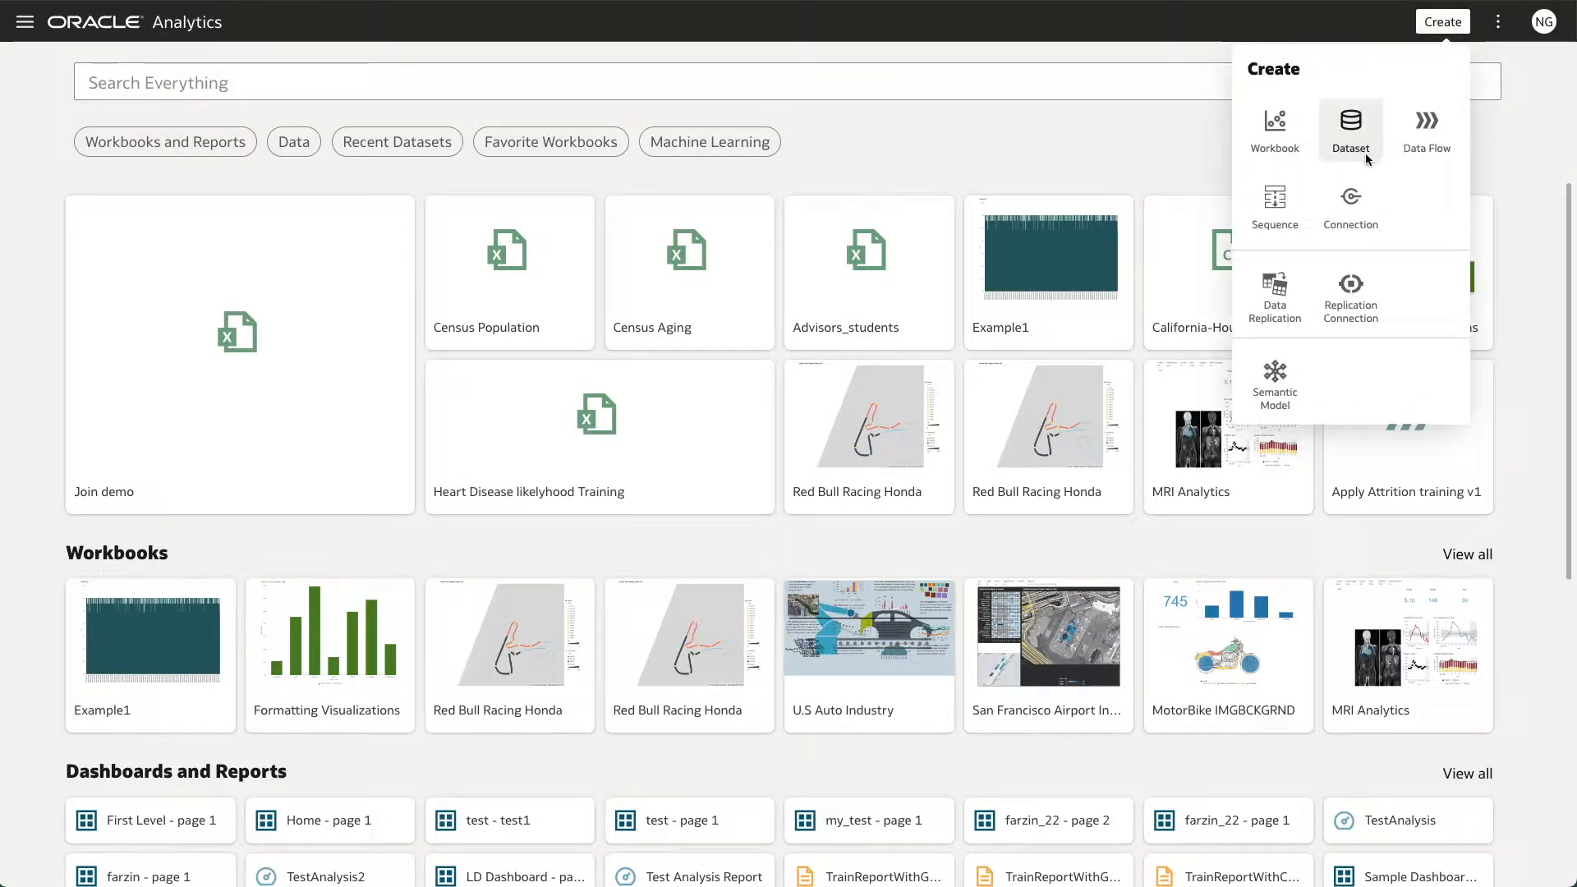
click(1349, 126)
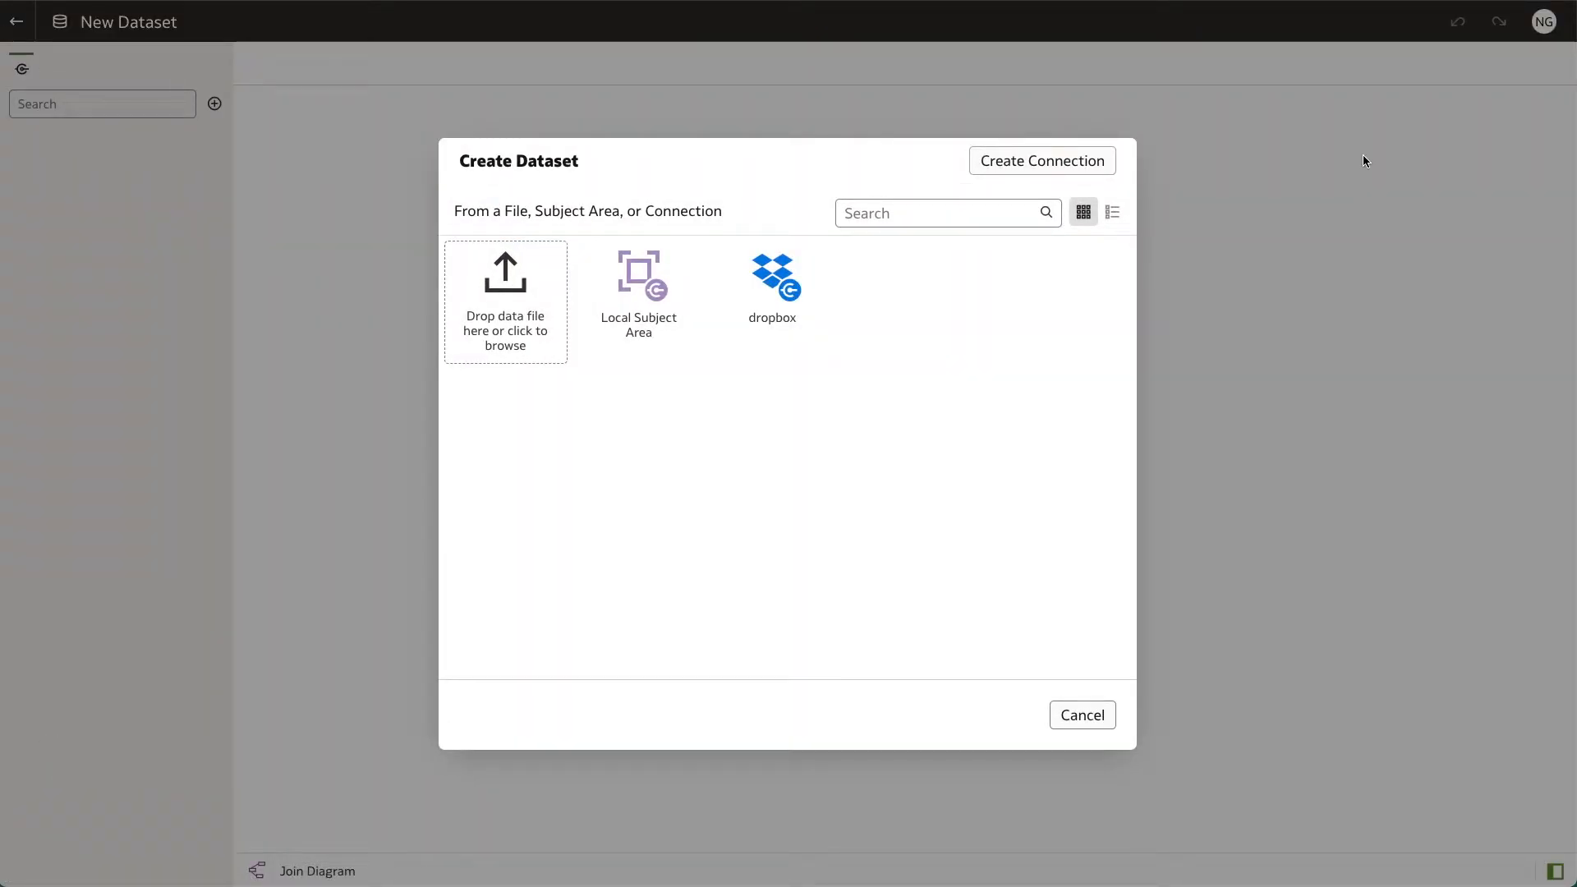
mouse_move(1266, 175)
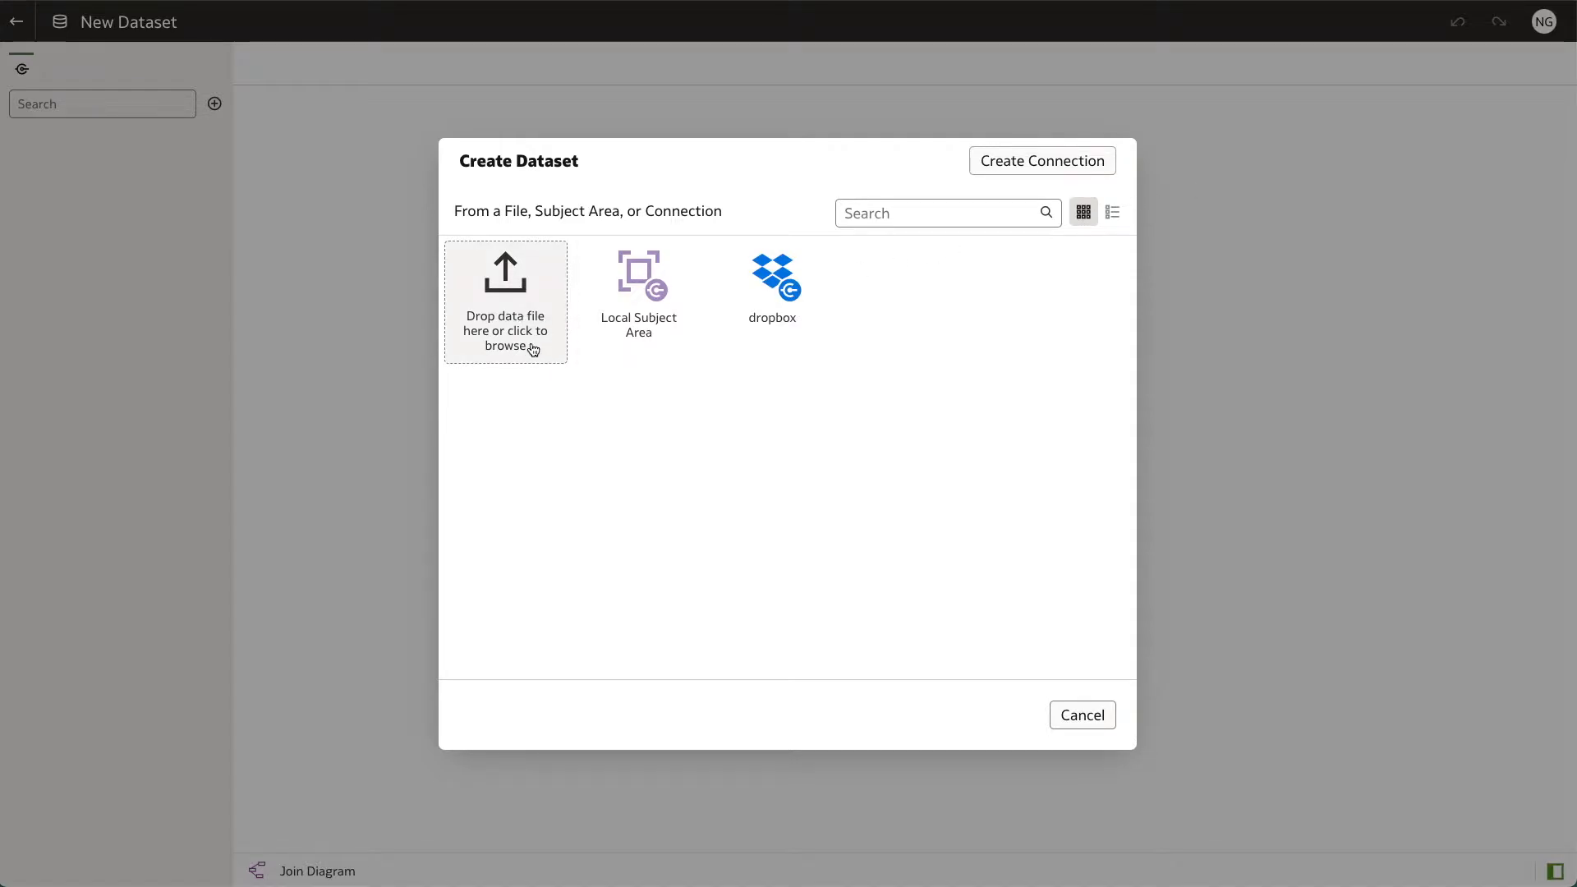
Step: Upload Census Aging.xlsx from Downloads and accept its table settings
click(505, 302)
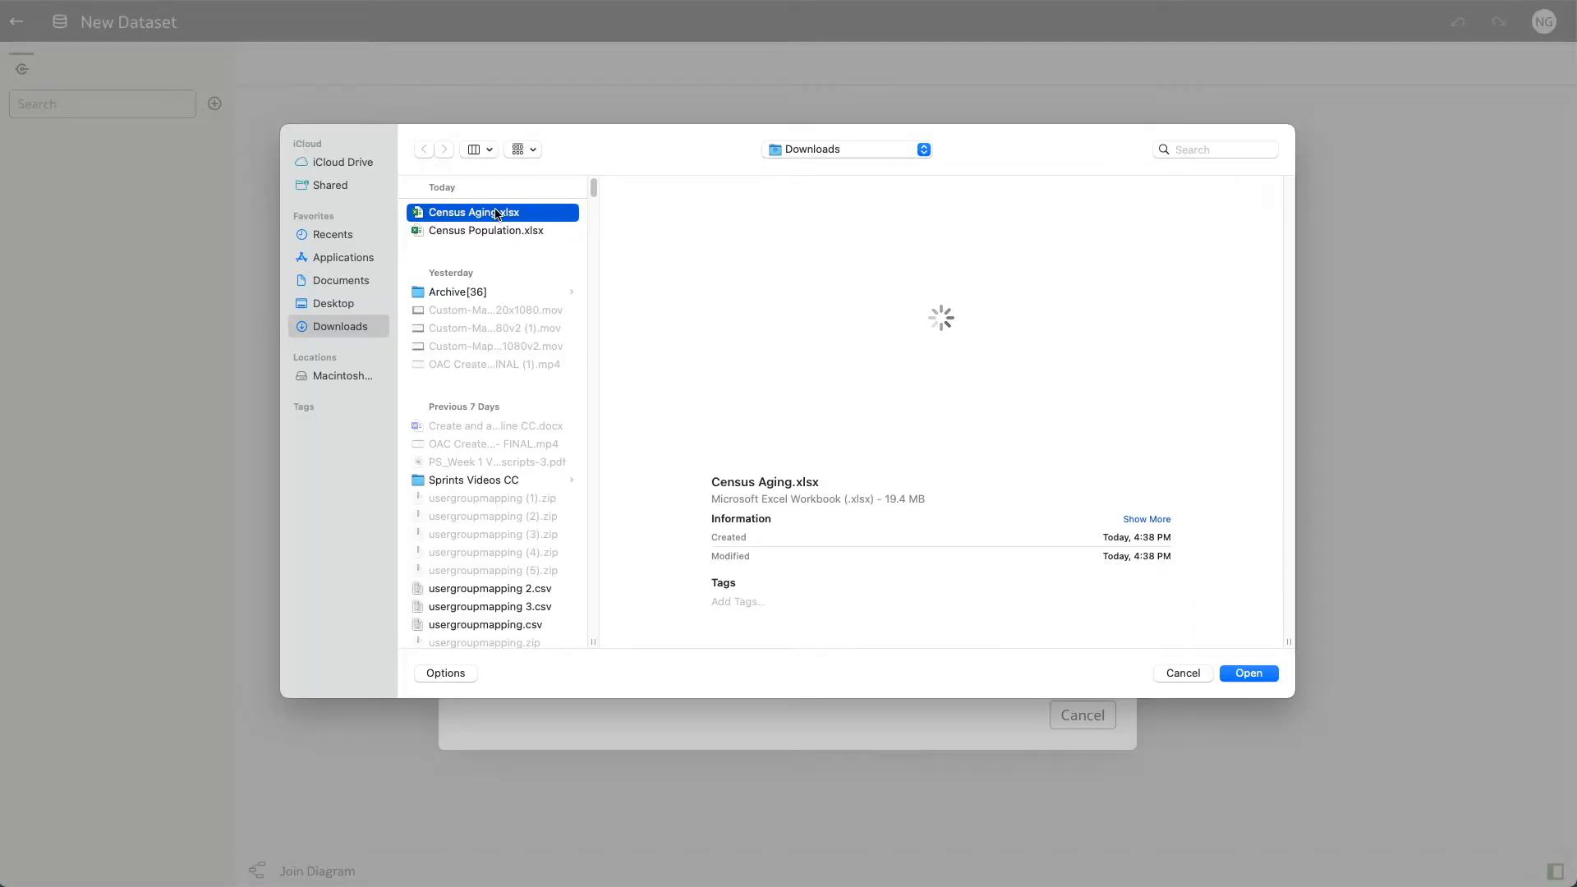
click(1247, 673)
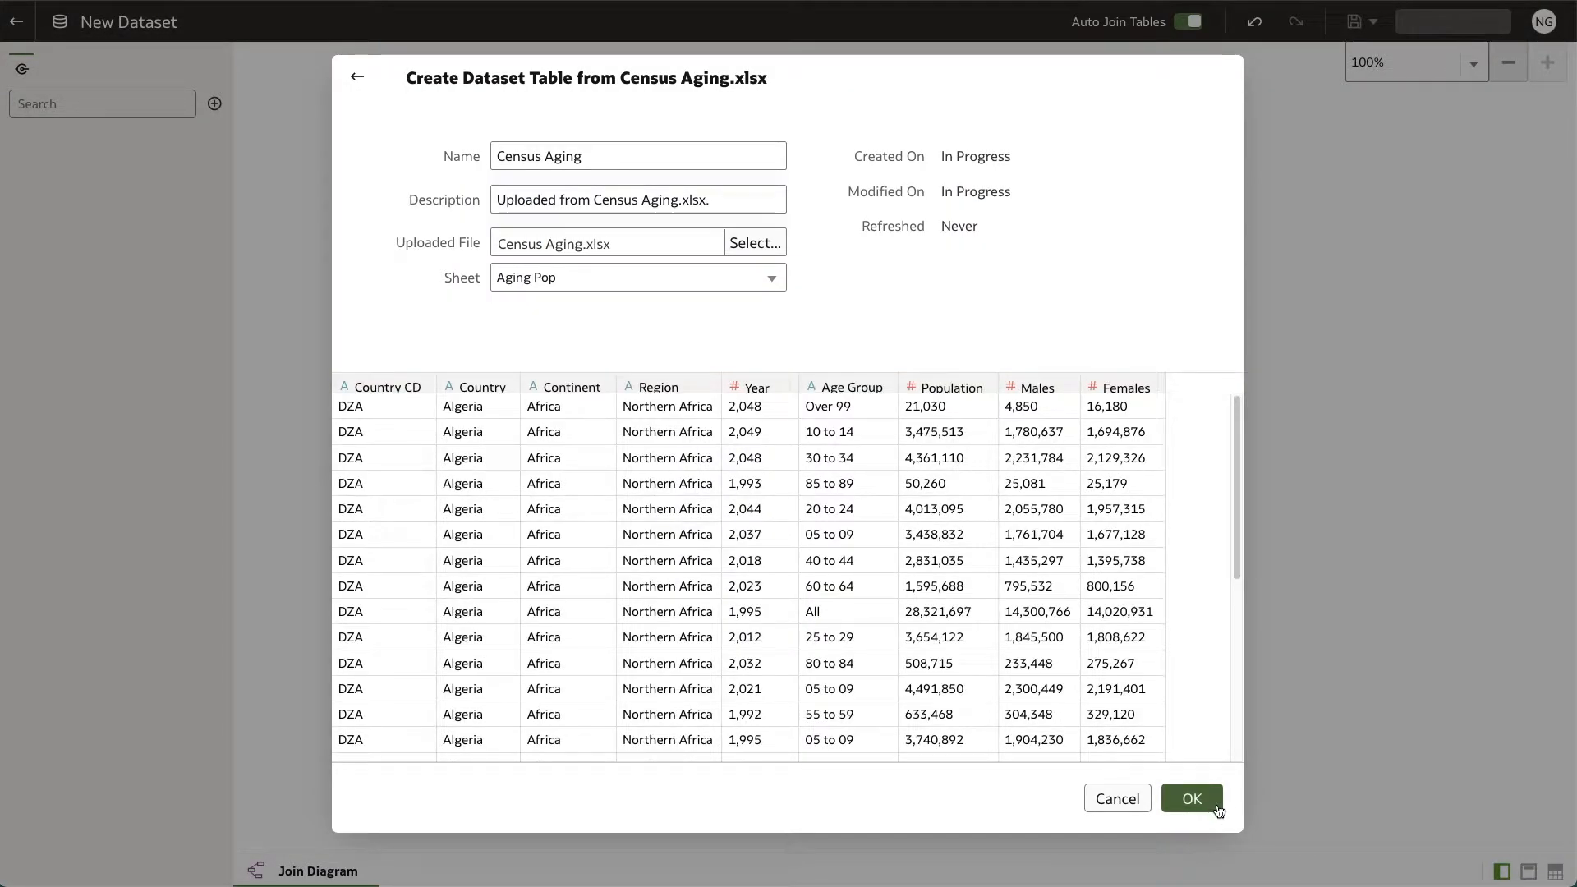
click(1191, 798)
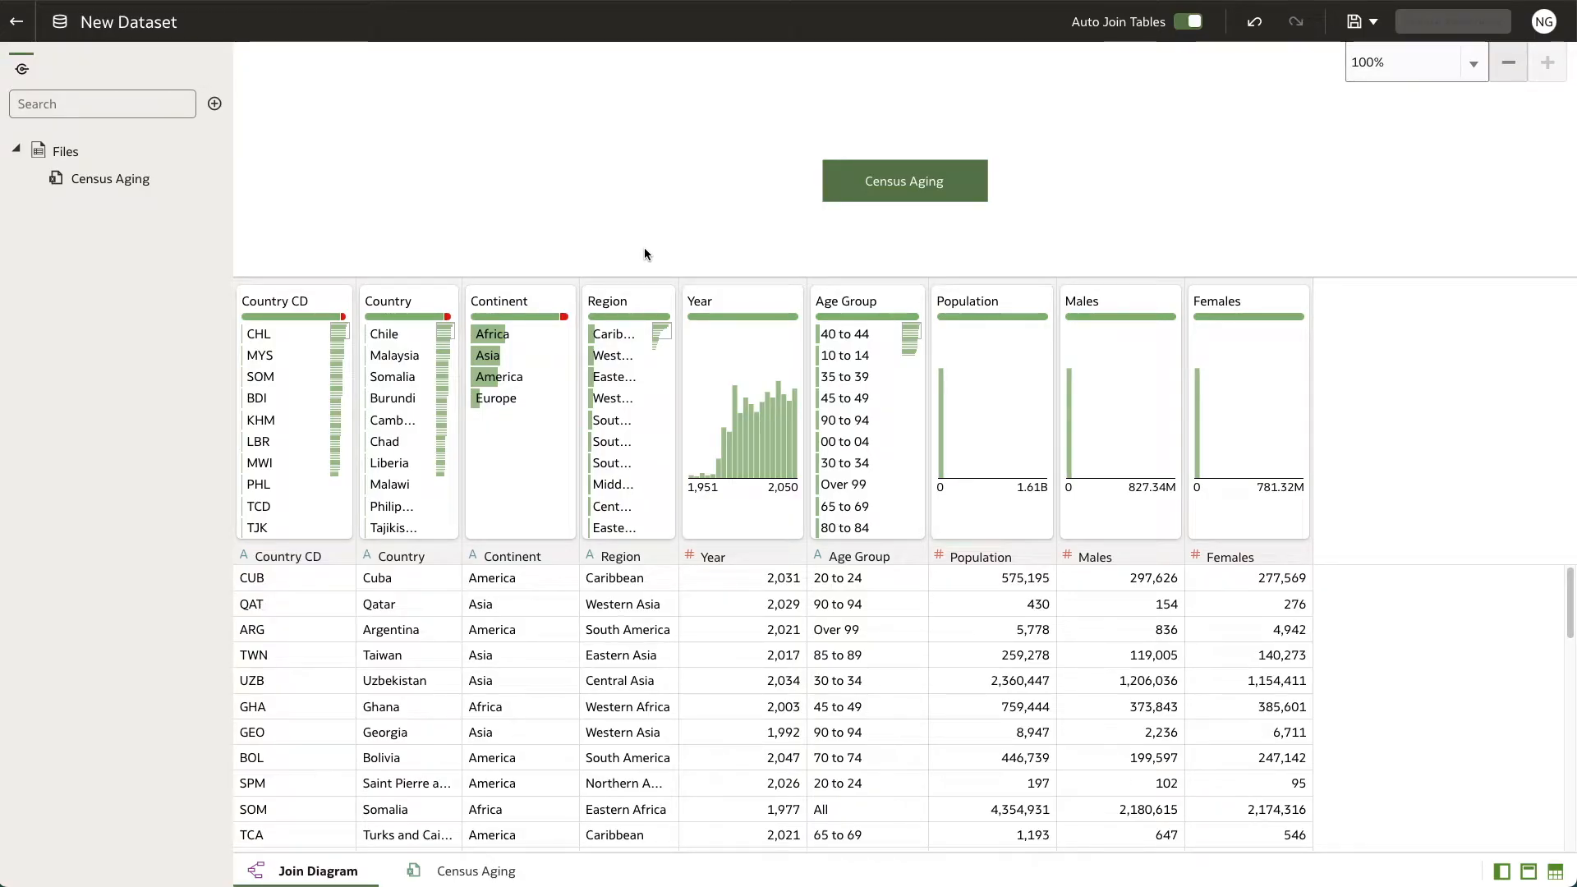
Step: Add Census Population.xlsx as a second file and accept its table settings
click(214, 104)
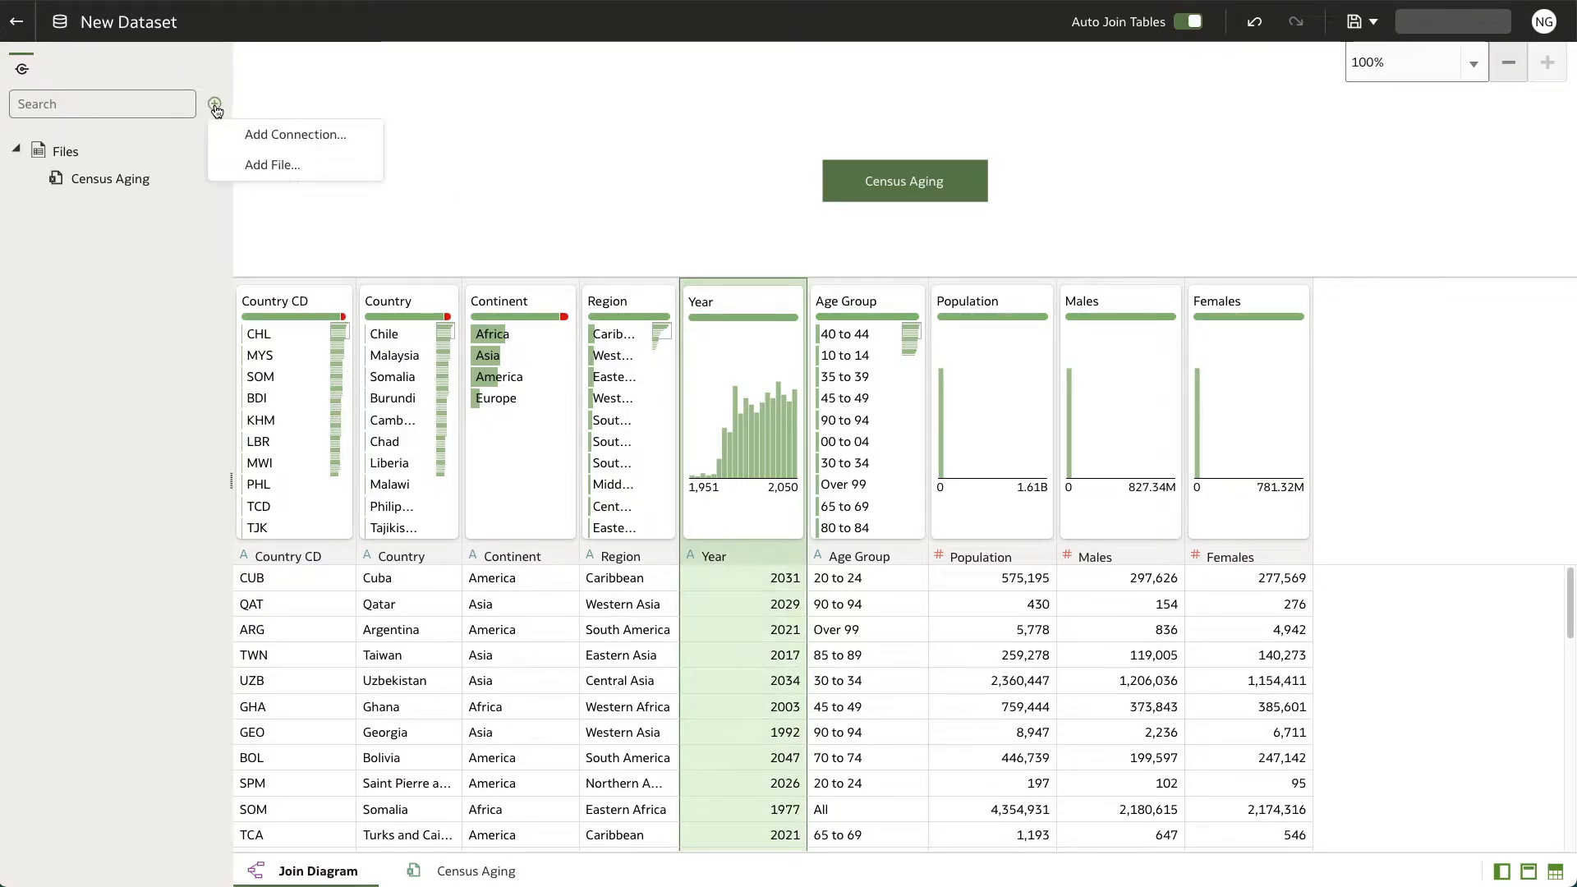
click(273, 165)
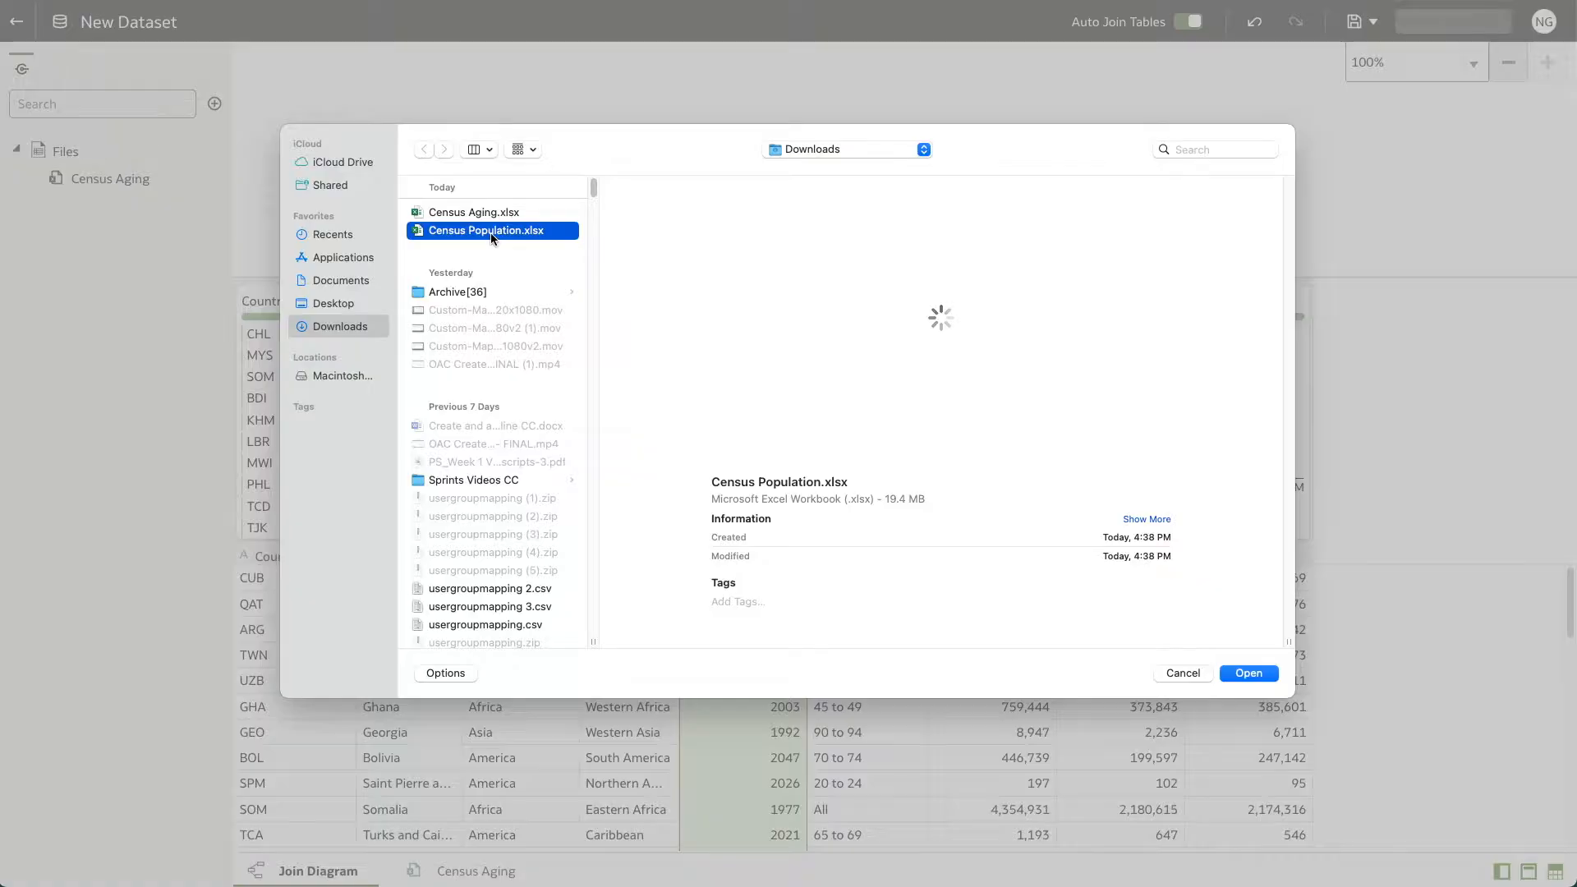
click(1247, 673)
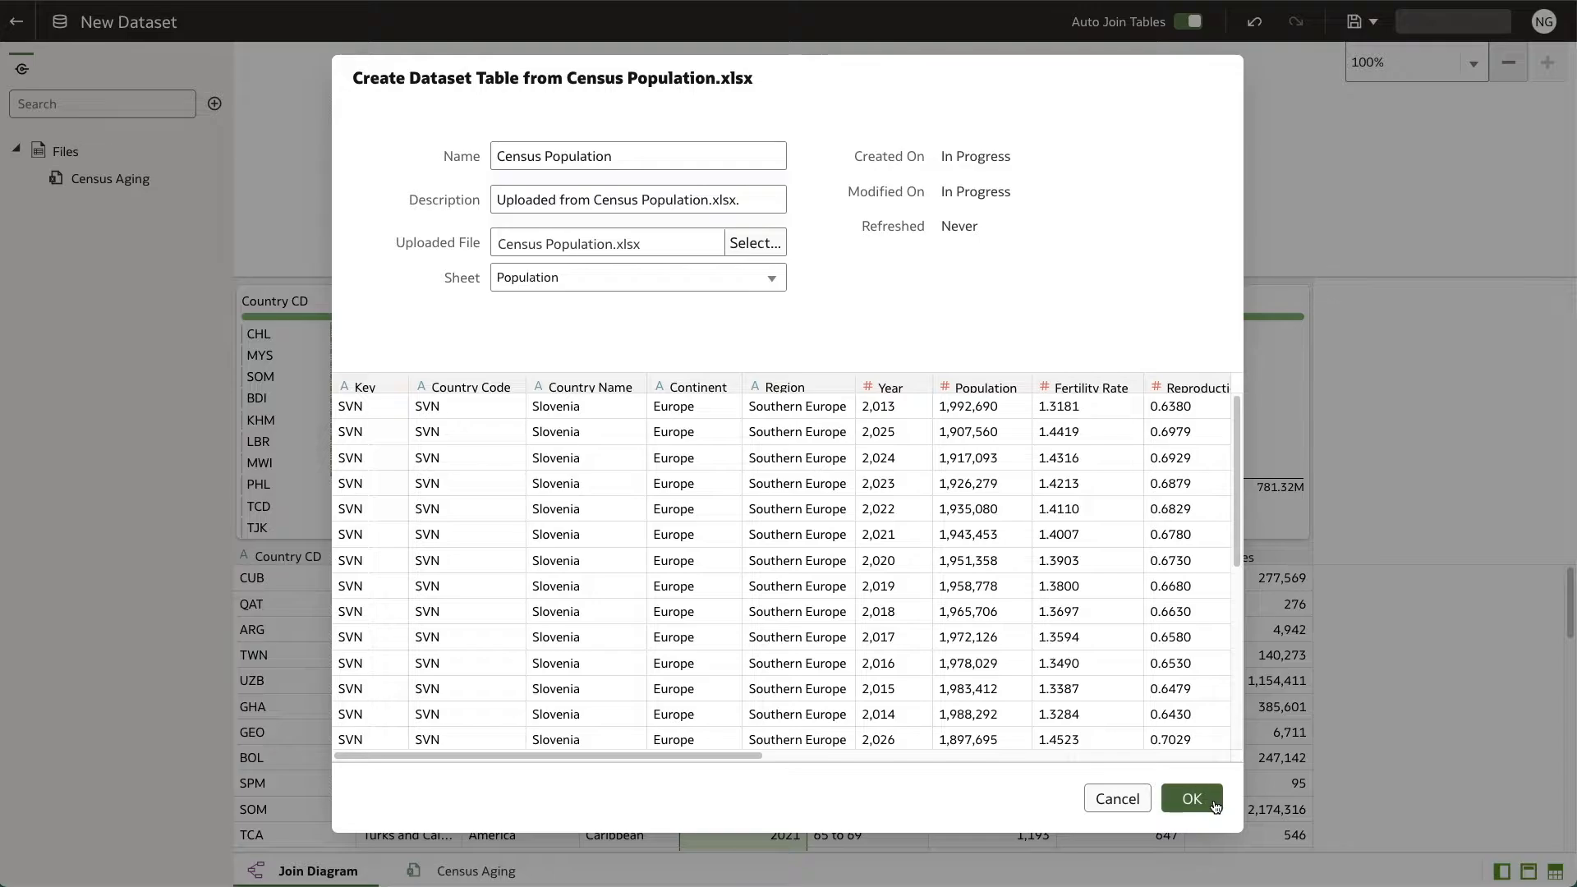
click(1191, 798)
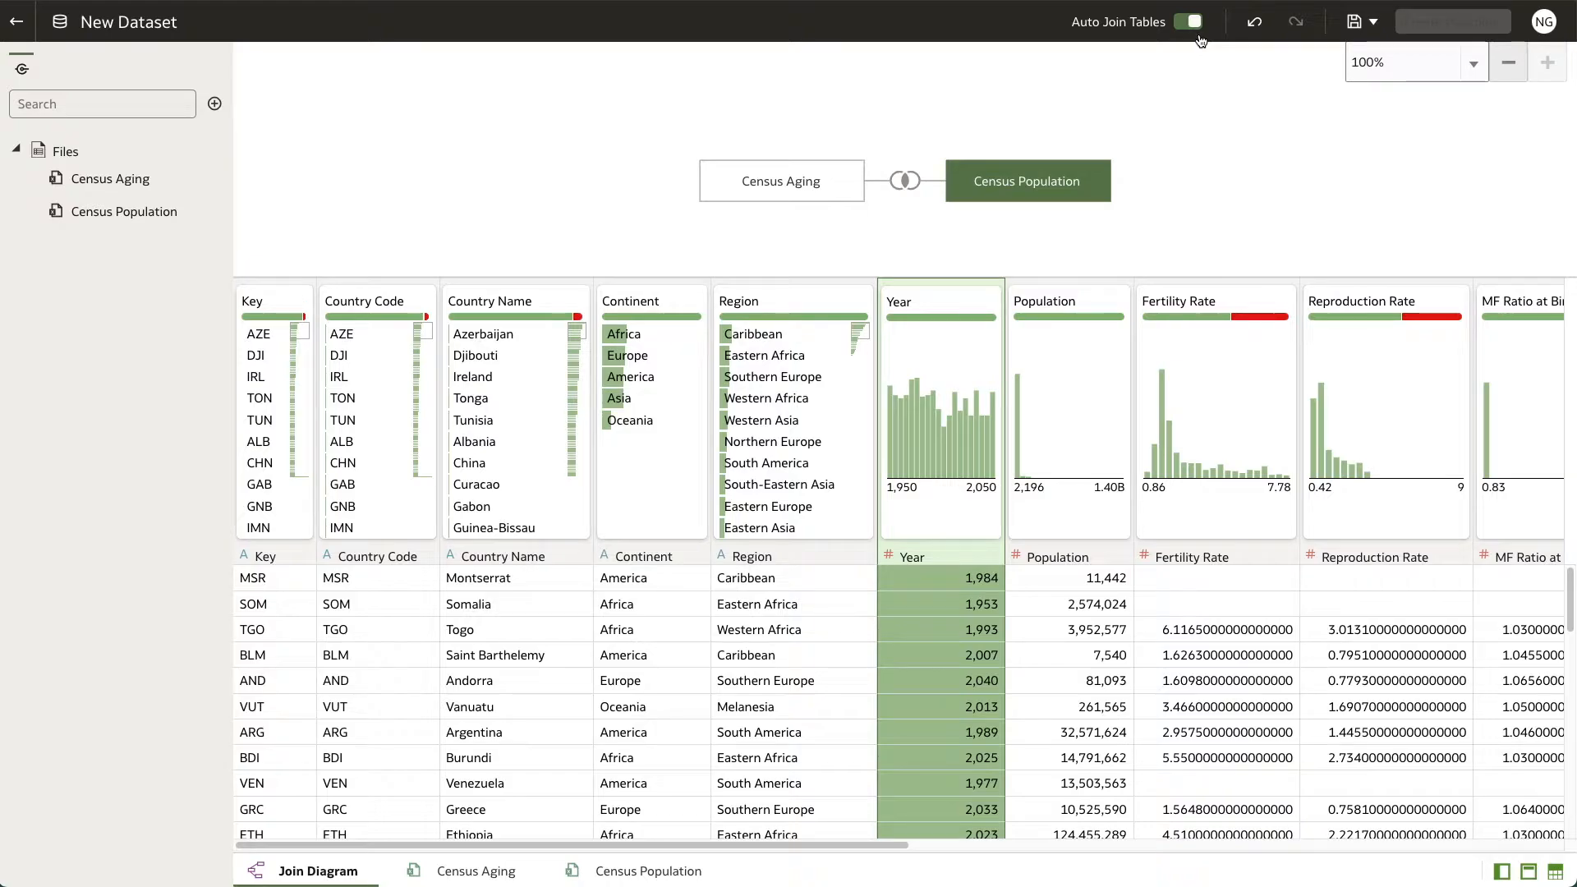
mouse_move(920, 143)
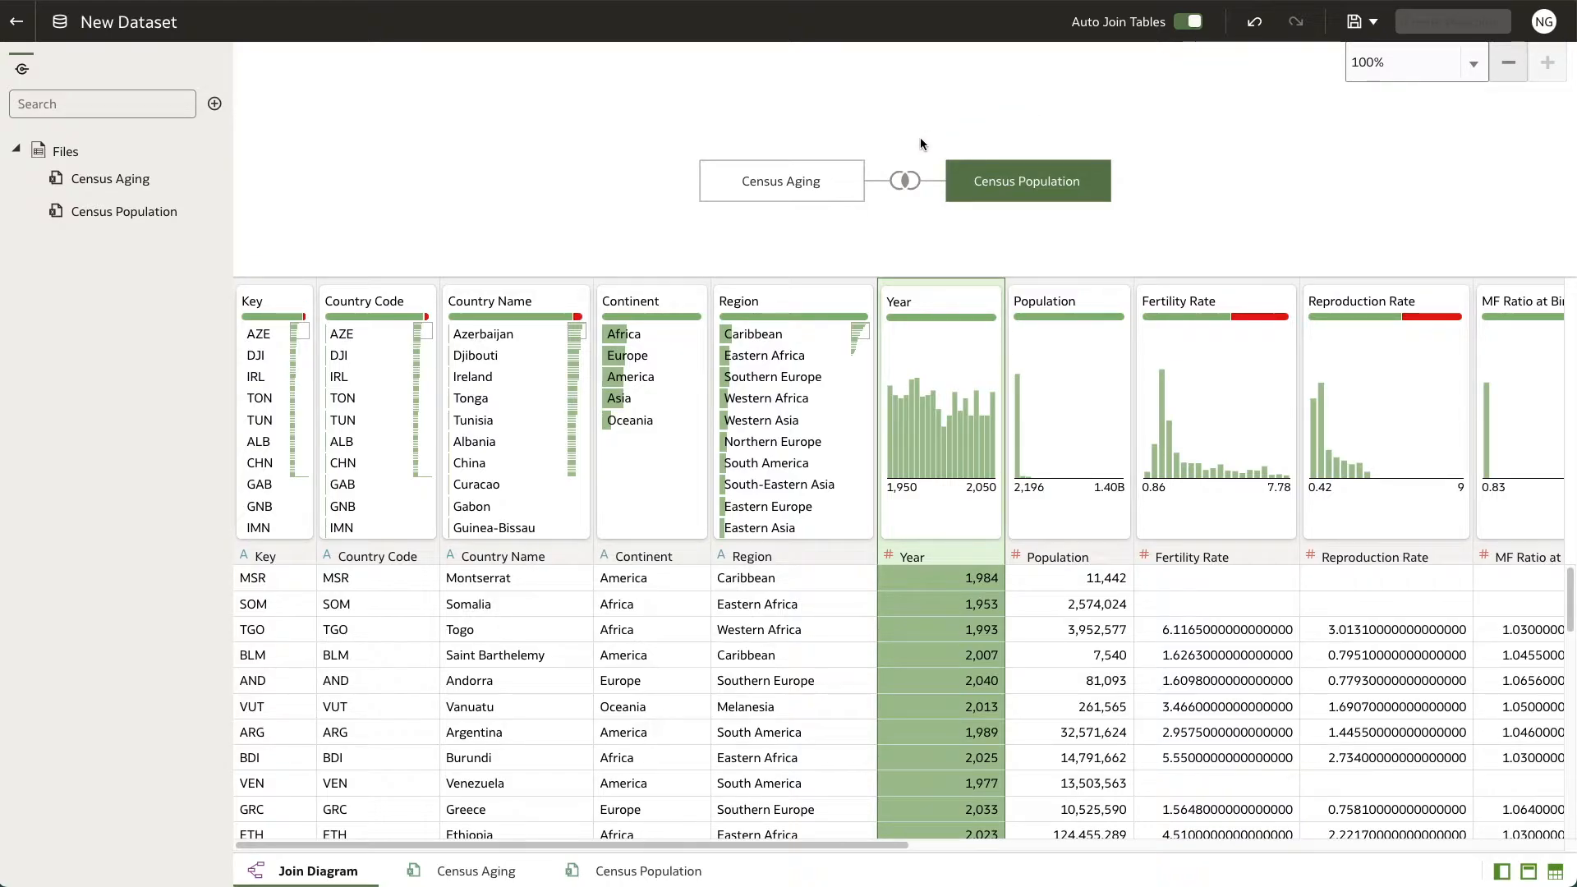
Step: Open the census join details and keep the join type as Inner on Continent
click(904, 180)
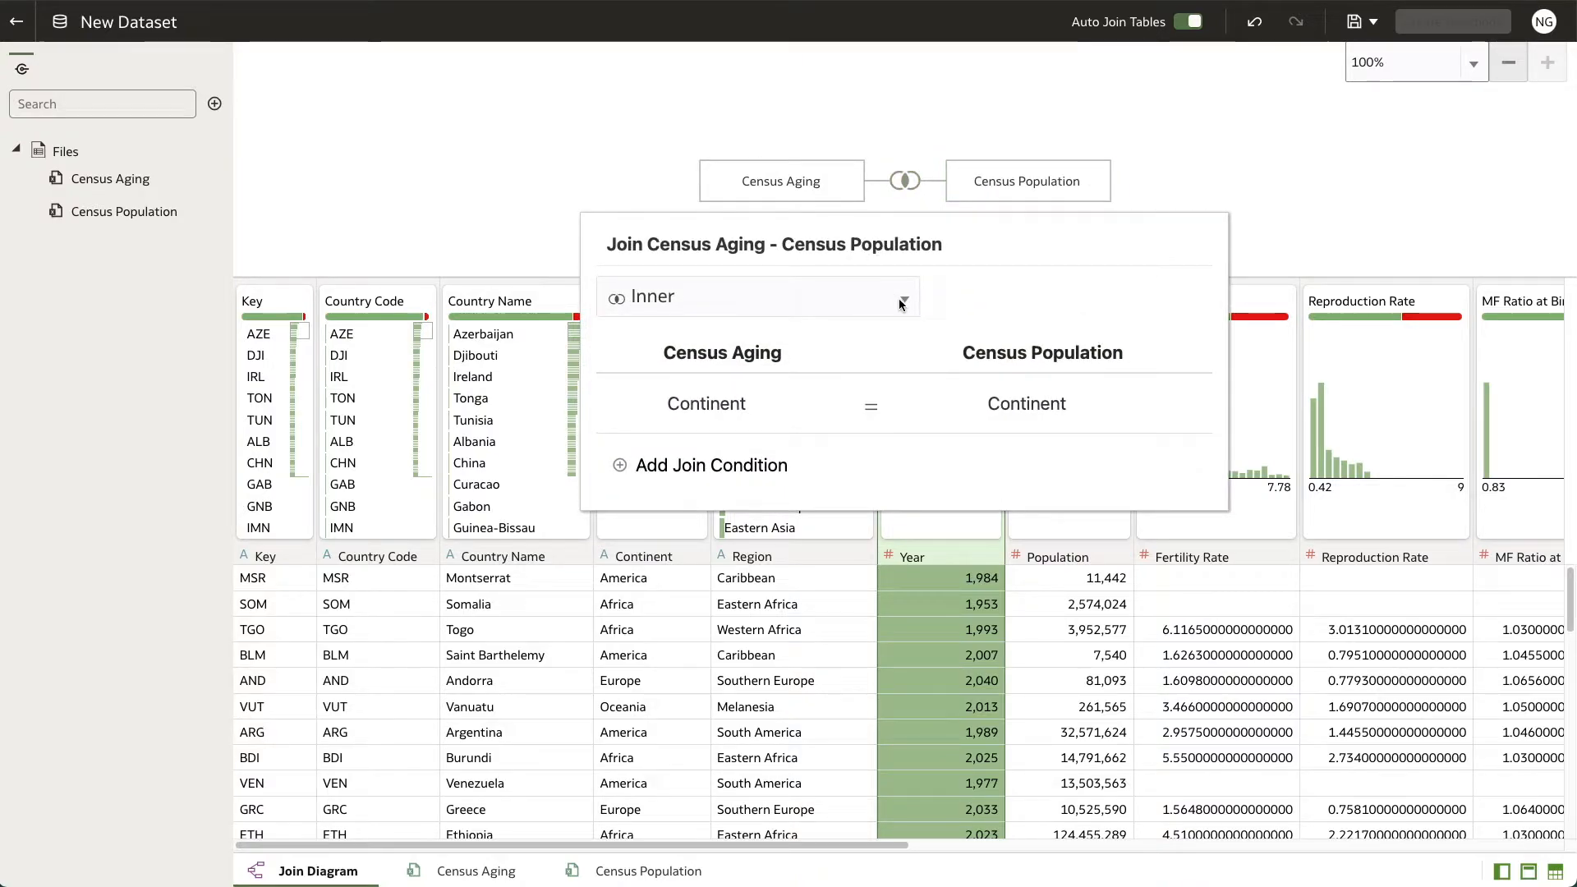
click(756, 296)
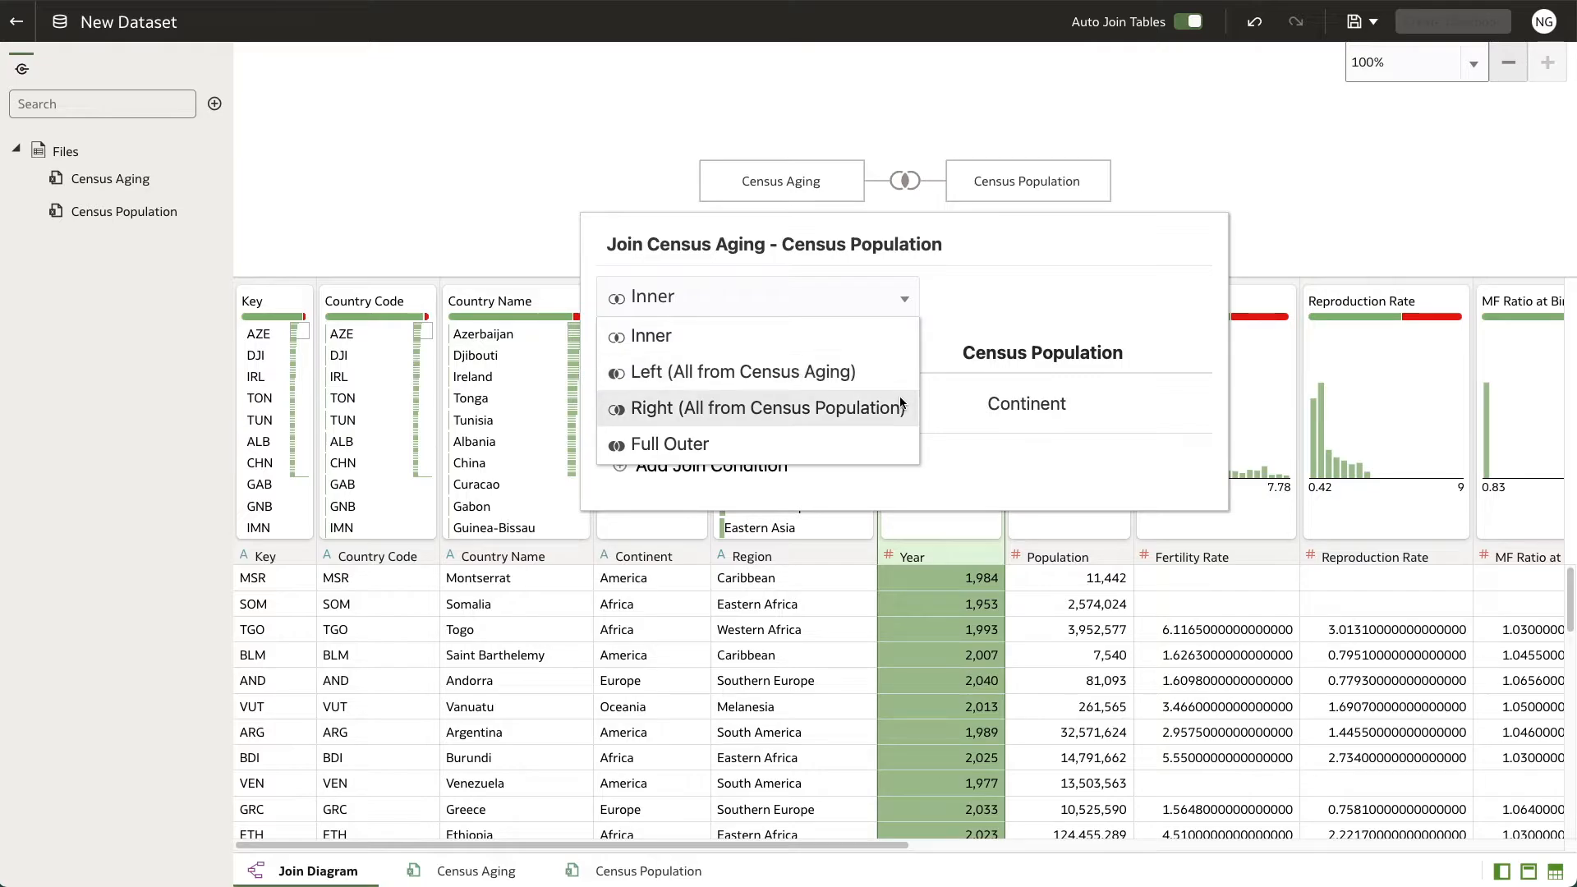
mouse_move(743, 372)
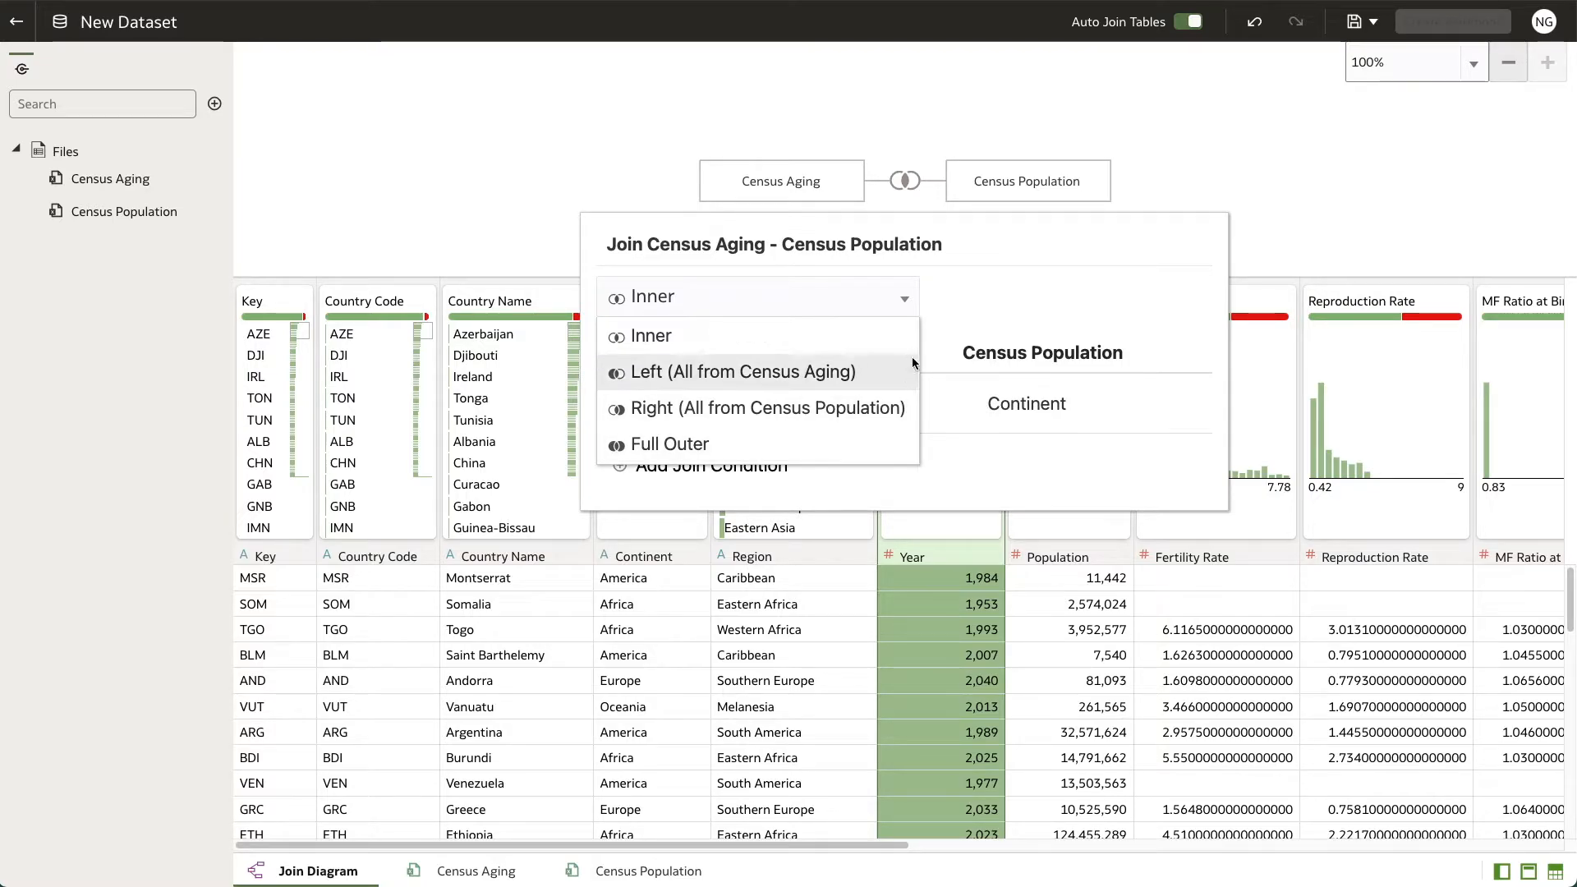
click(651, 336)
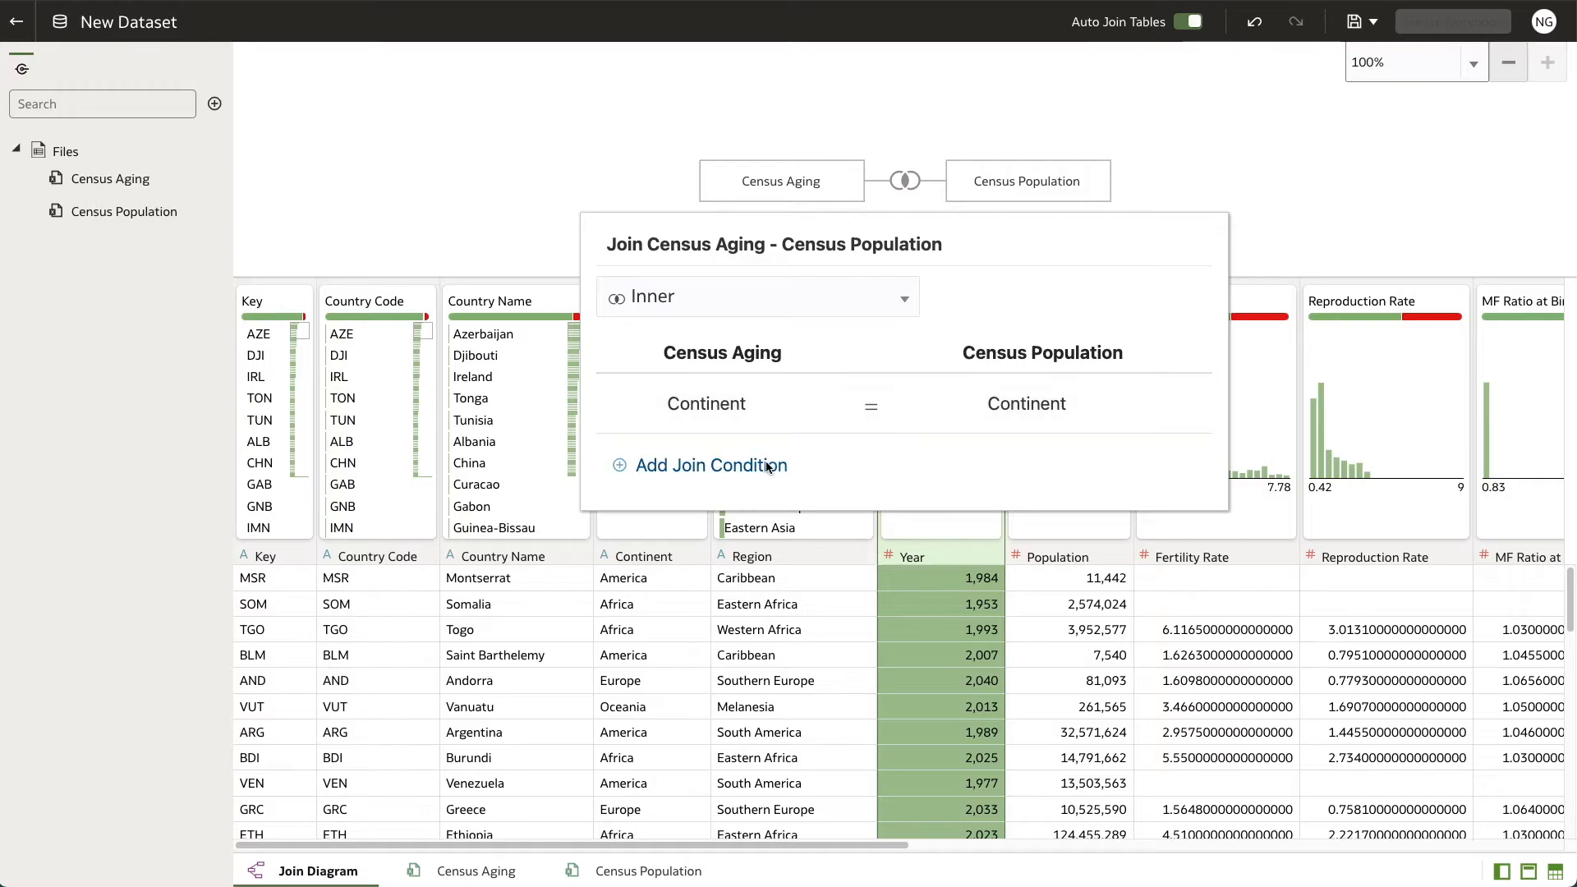
Step: Add Region = Region as a second join condition, plus an extra column condition
click(711, 465)
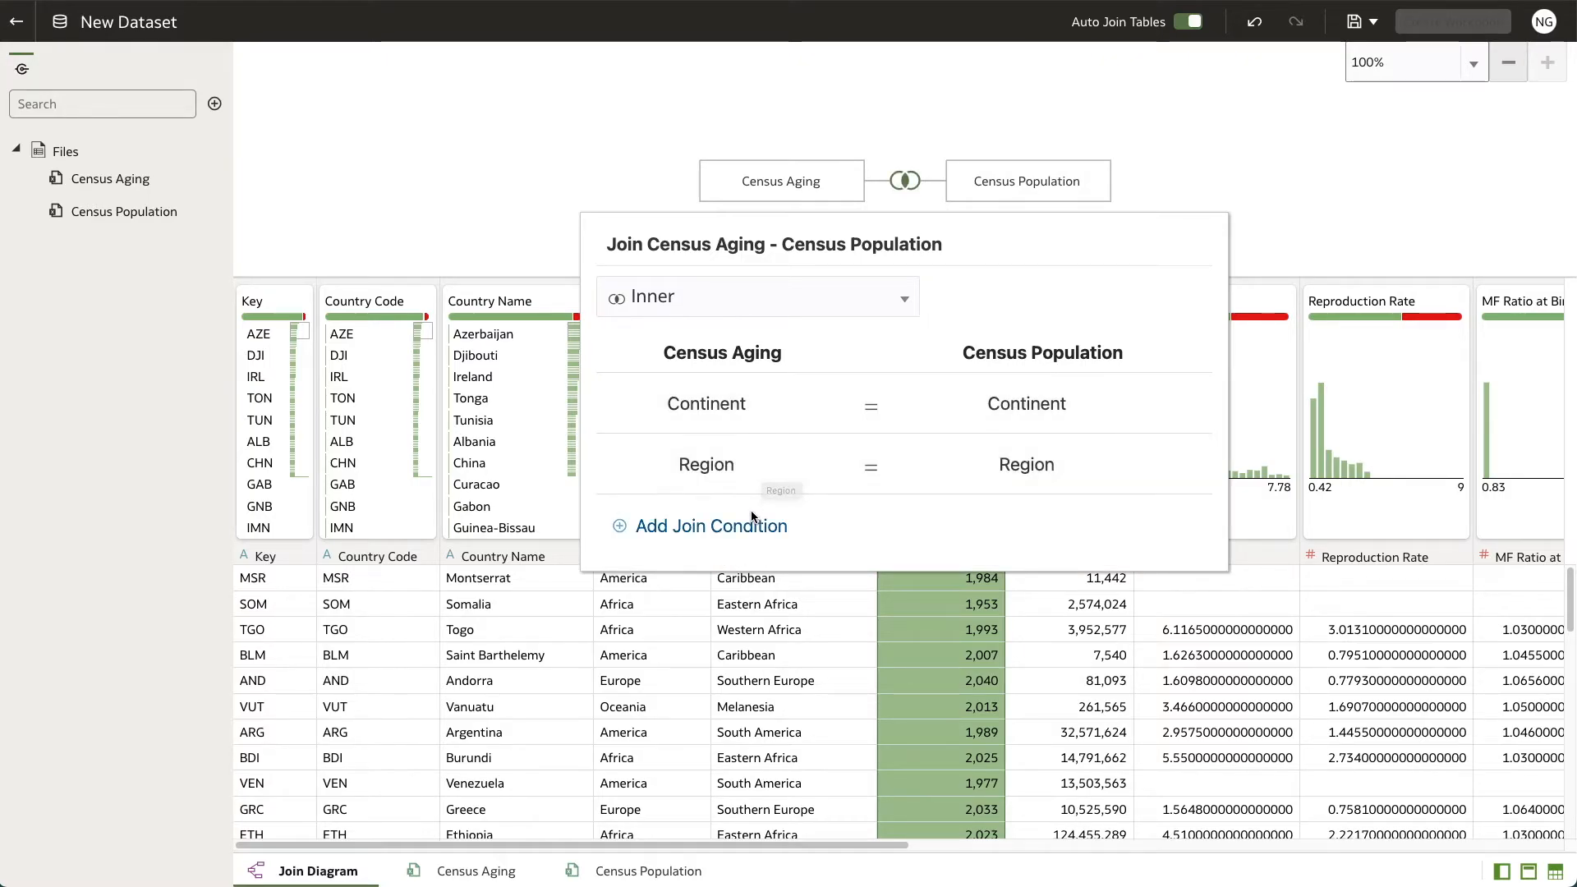
click(709, 525)
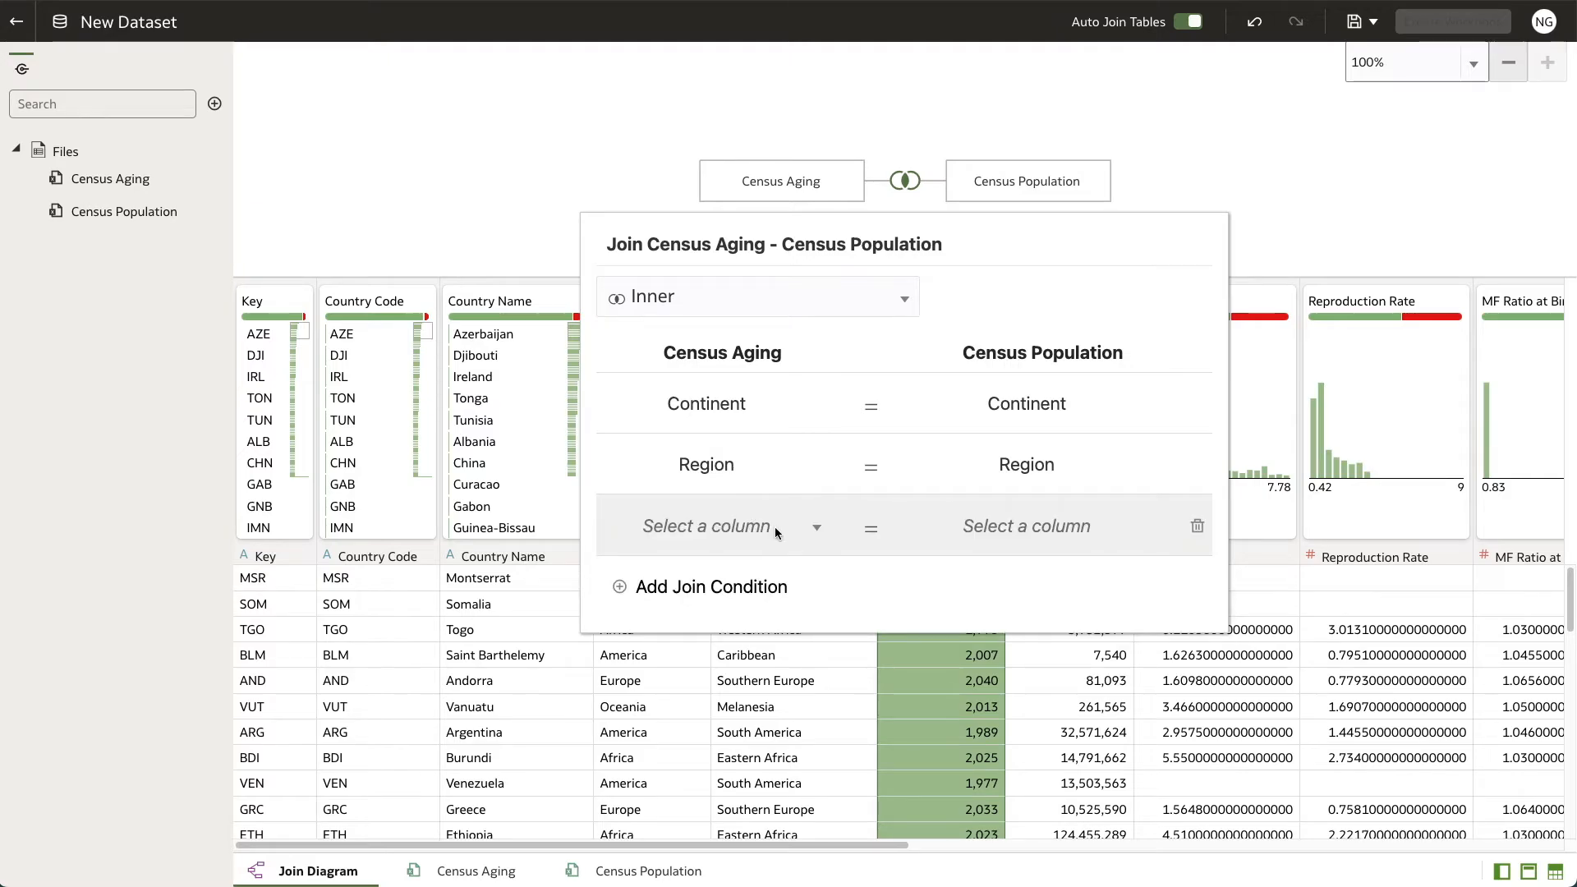
click(707, 526)
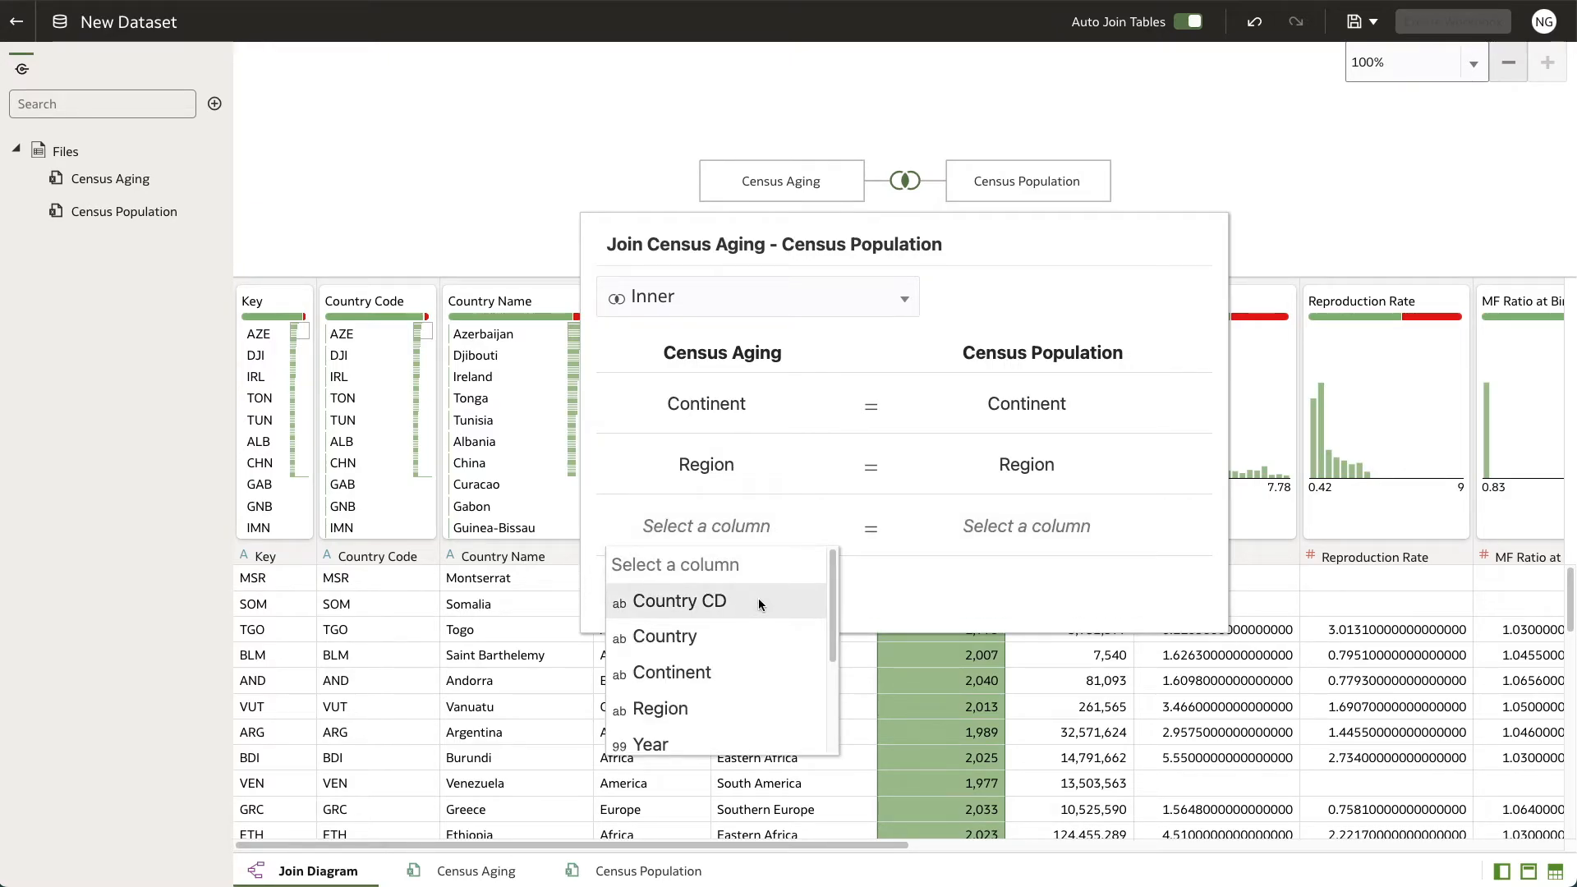
click(680, 601)
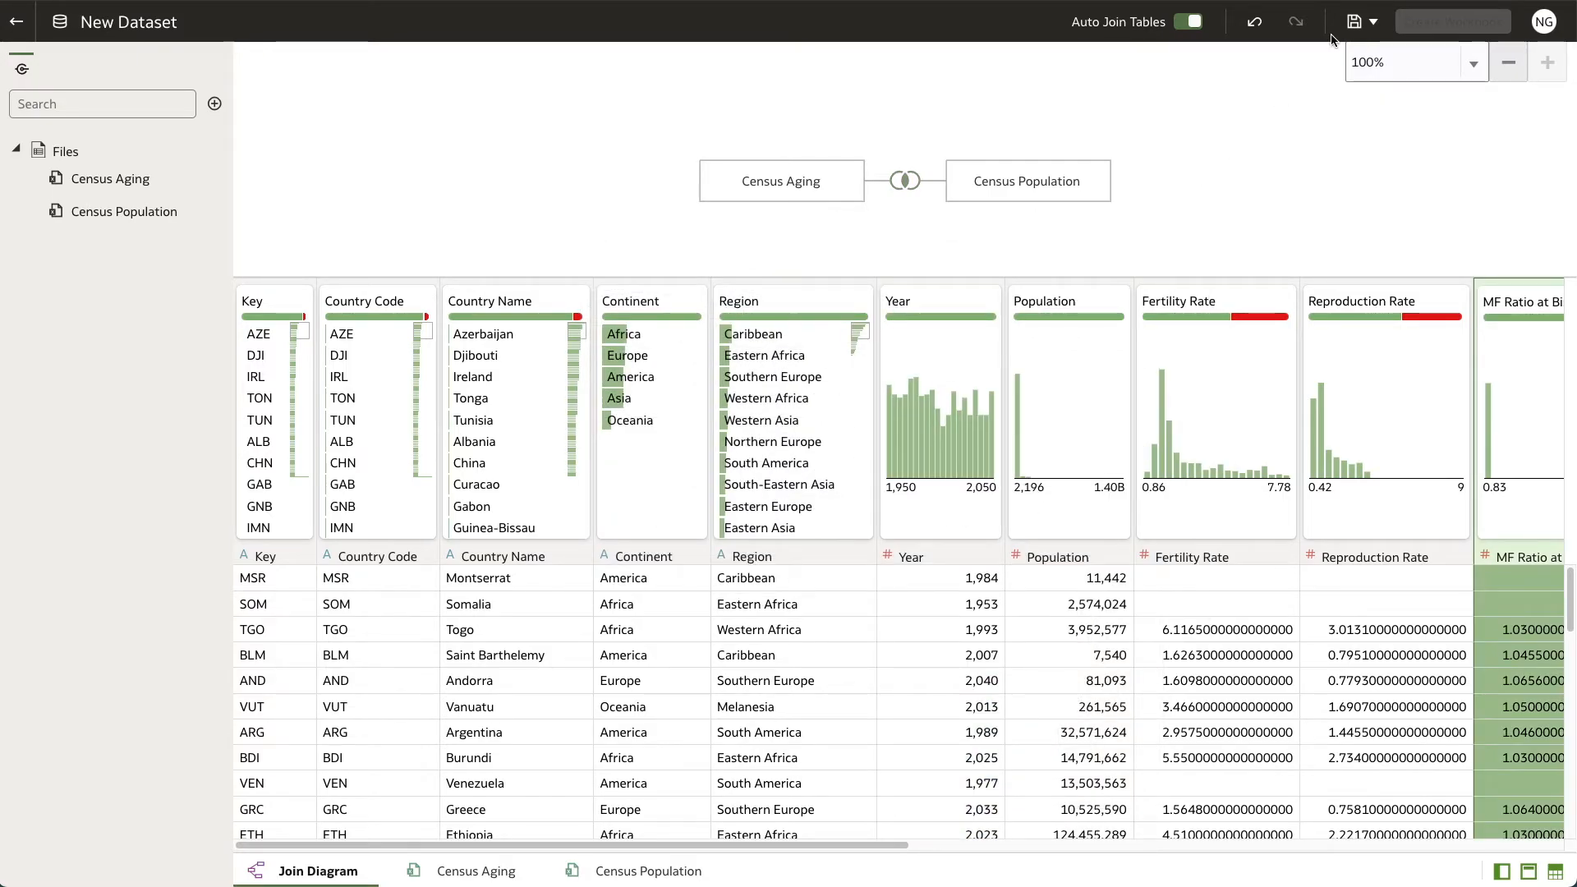
Step: Save the dataset with the name 'Demo Joins'
click(1355, 21)
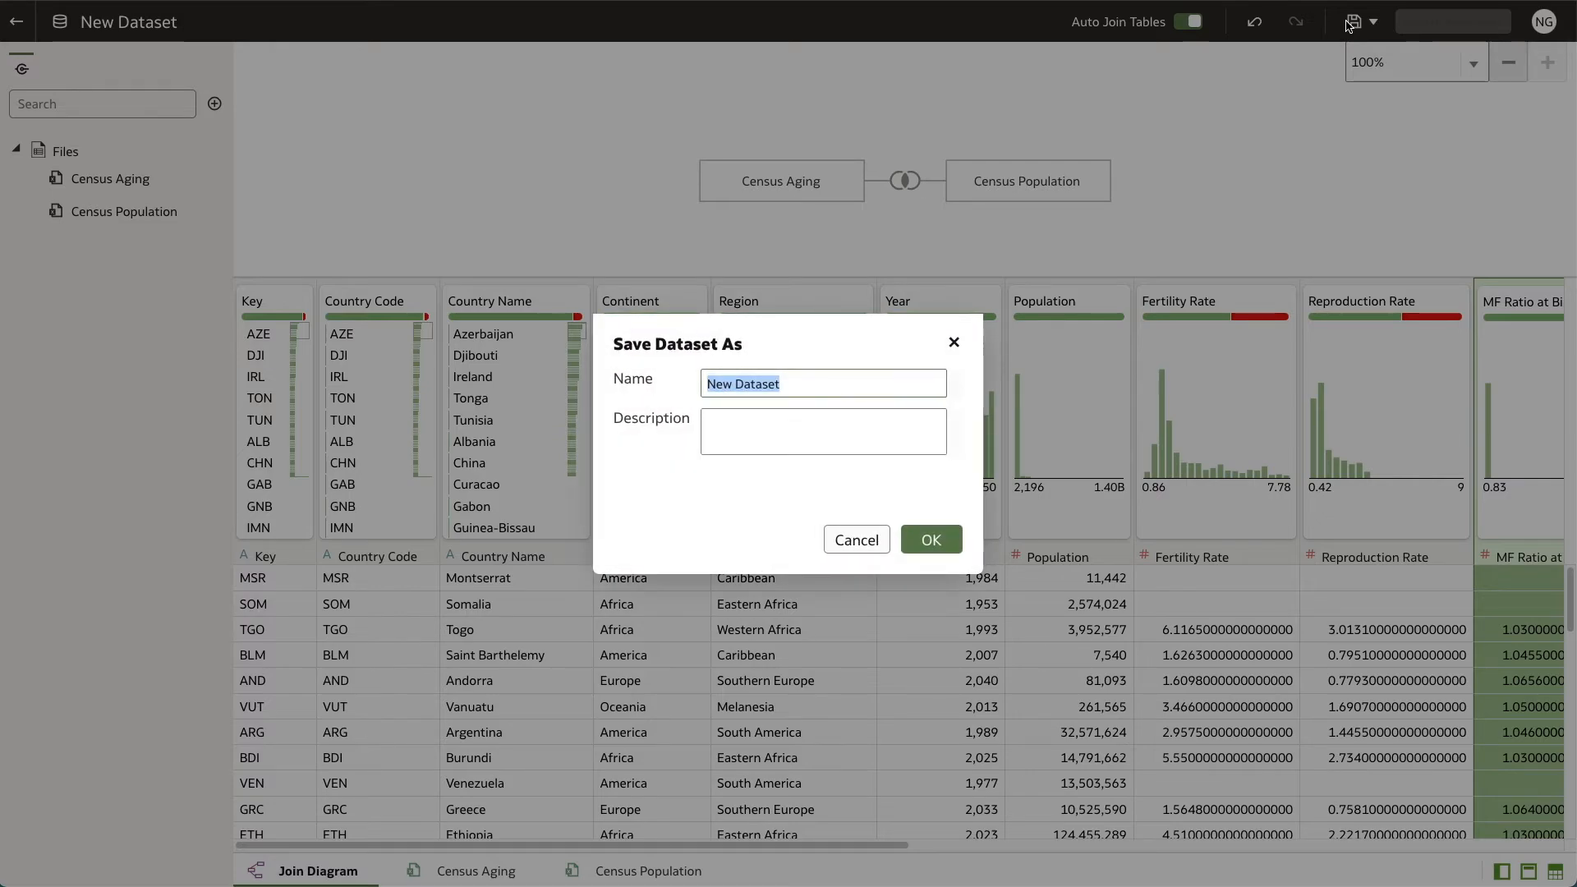
text(Demo Joins)
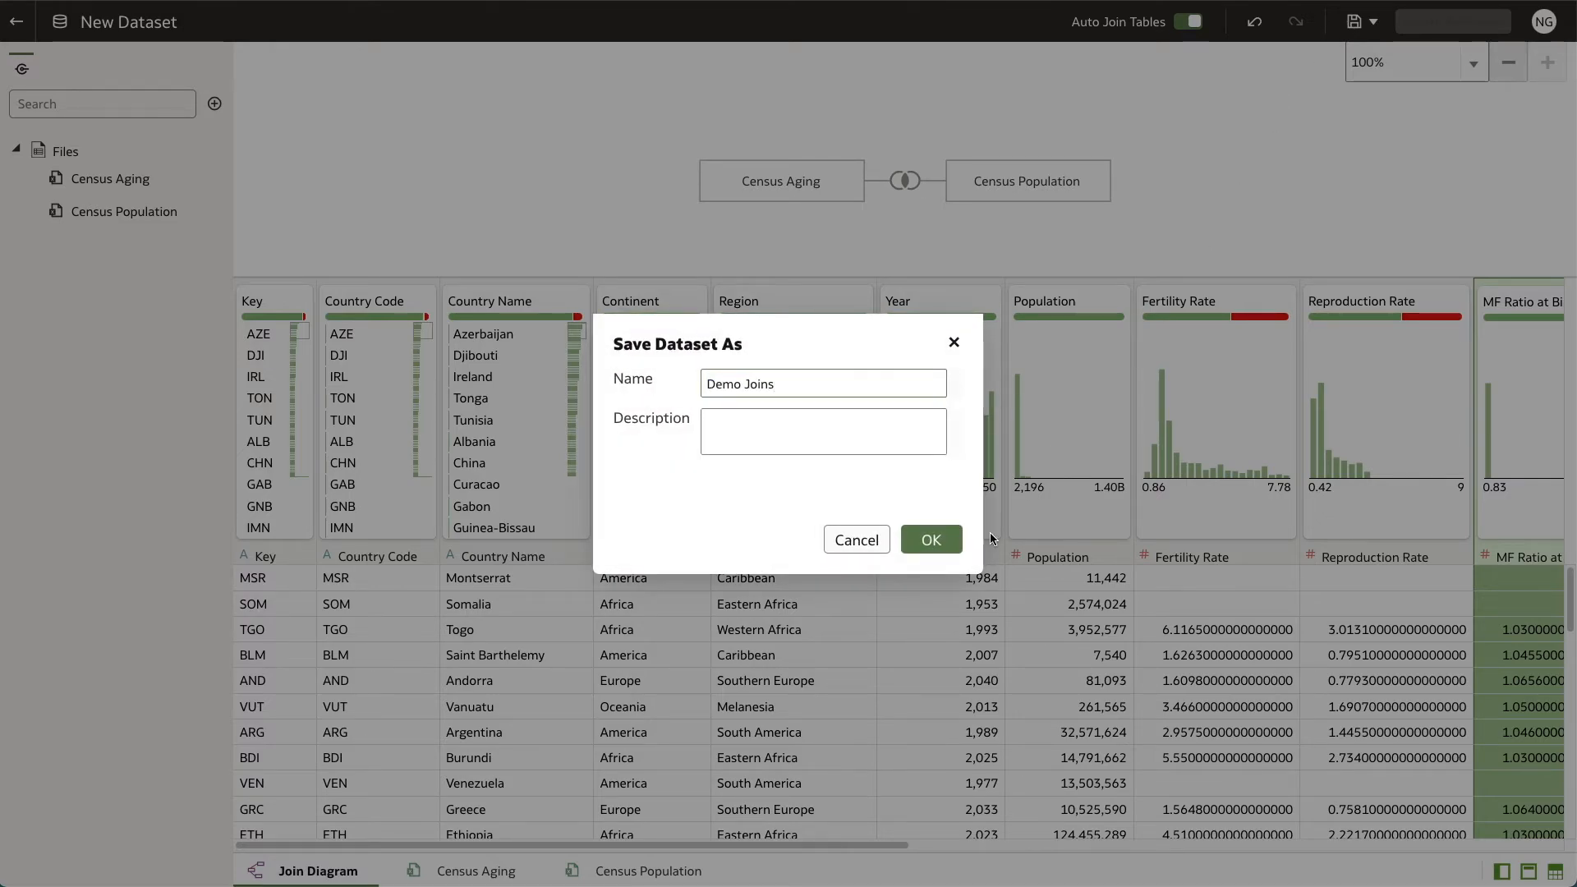
click(931, 541)
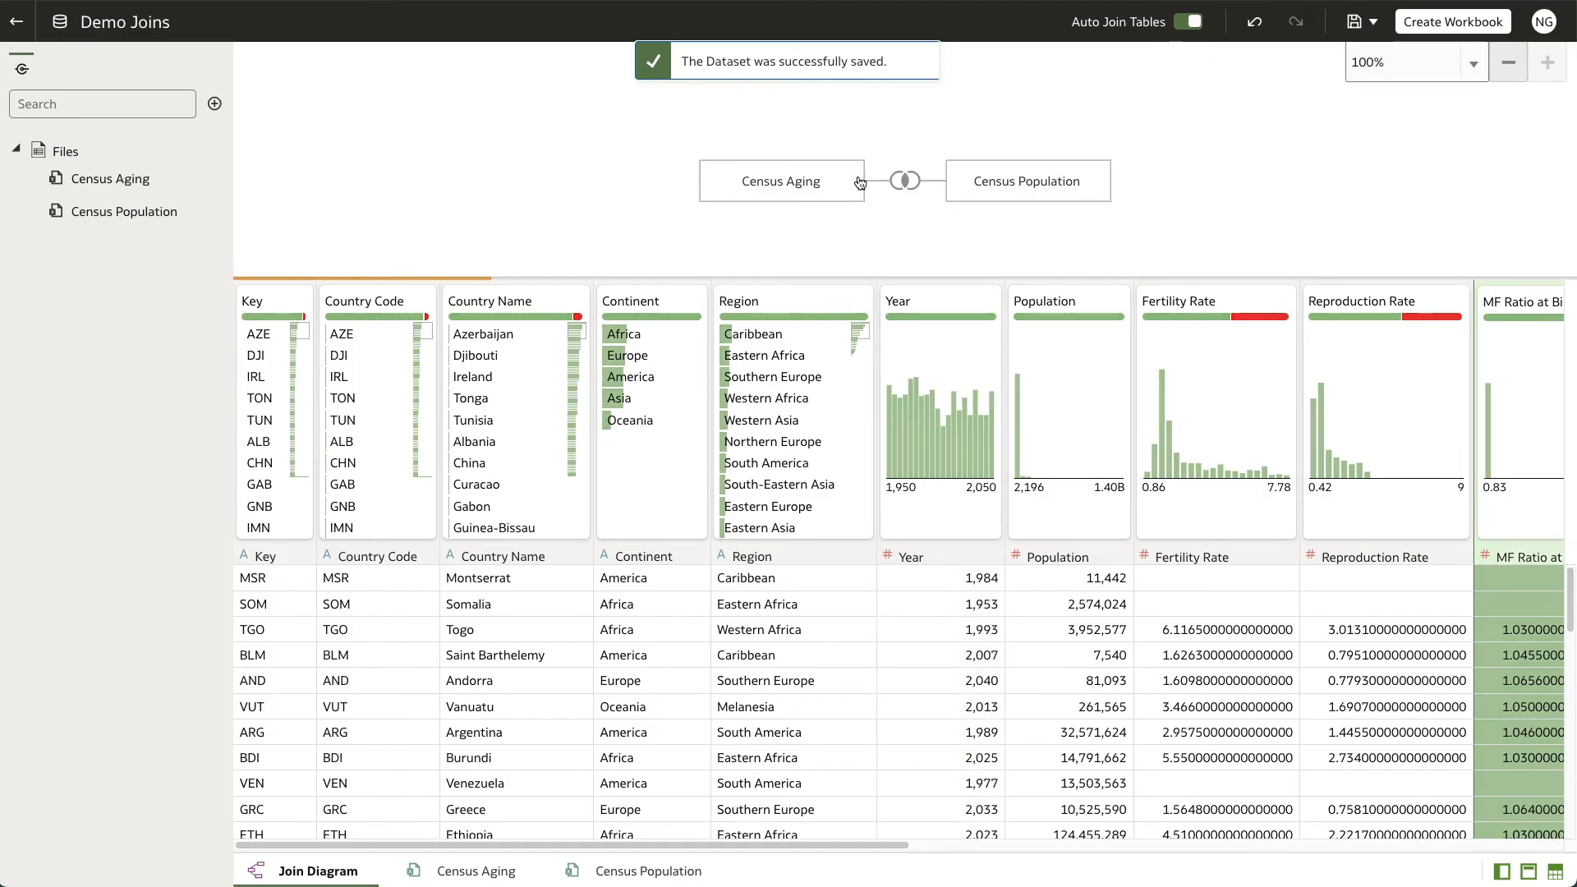